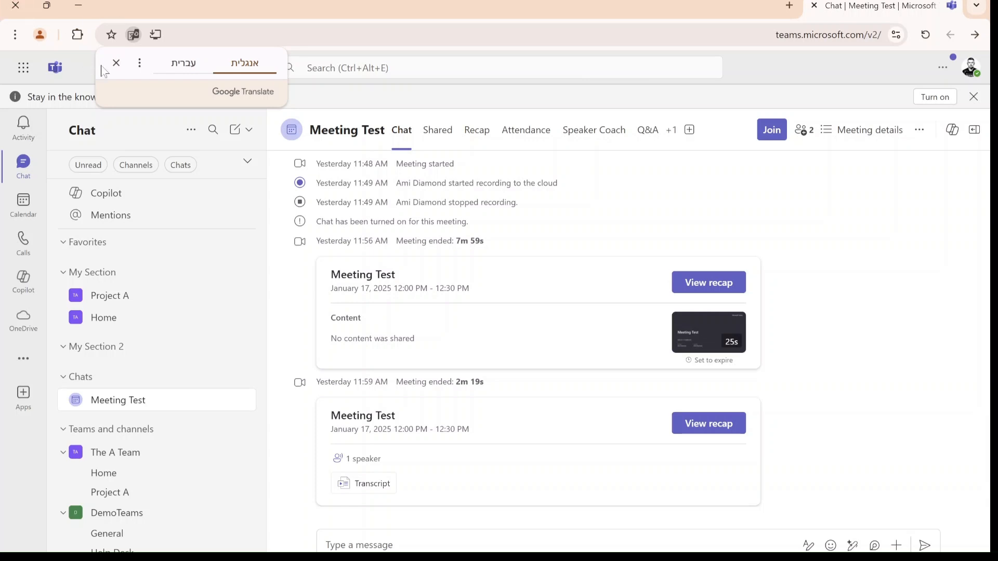
# Dismiss the Google Translate popup and go to The A Team's Home channel.
pyautogui.click(115, 63)
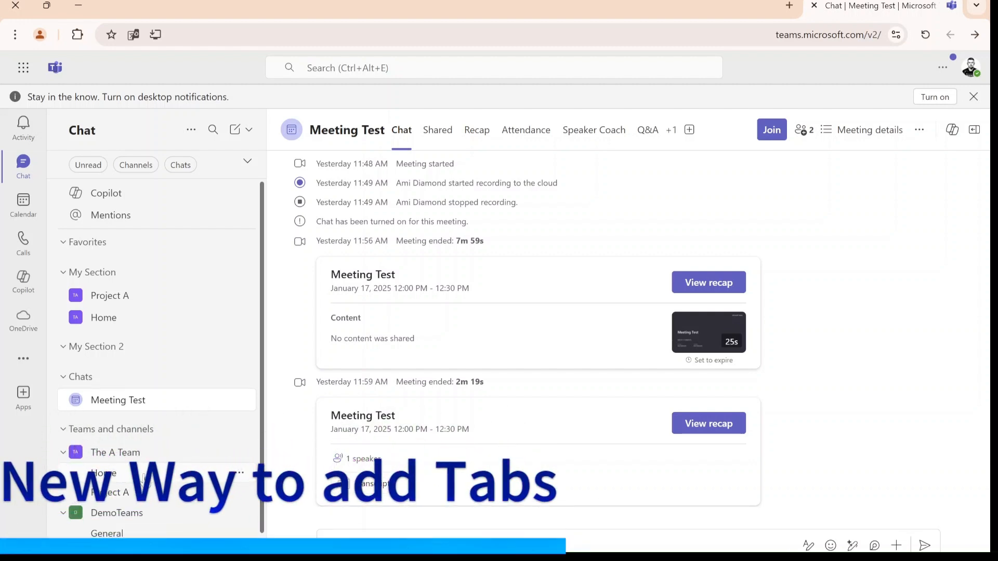
pyautogui.click(103, 472)
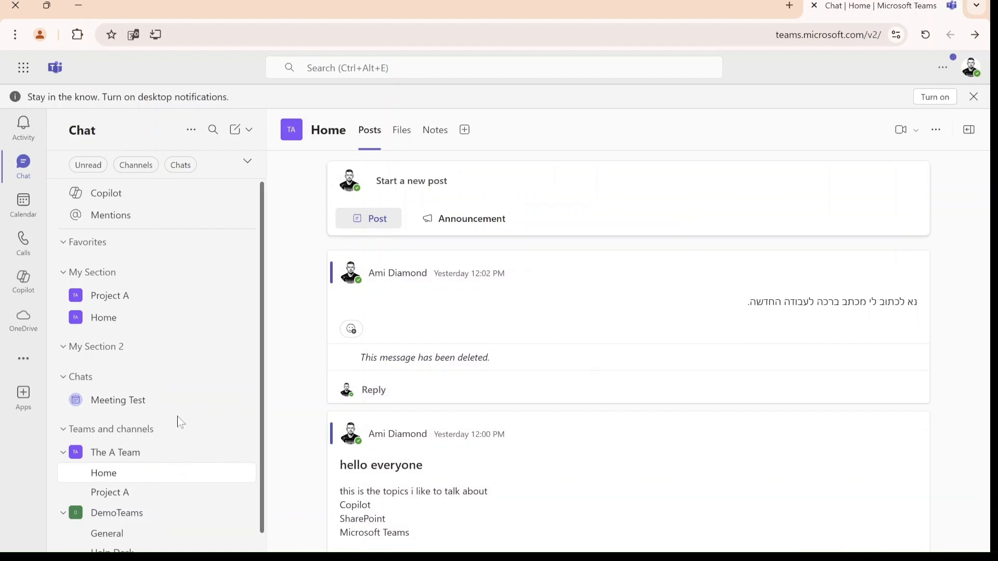
pyautogui.moveTo(121, 455)
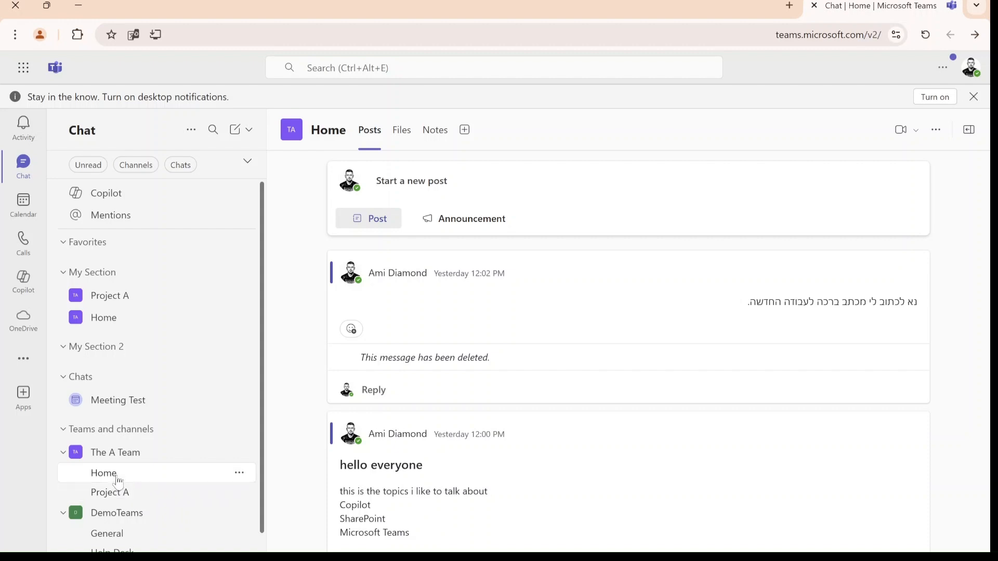
pyautogui.moveTo(127, 496)
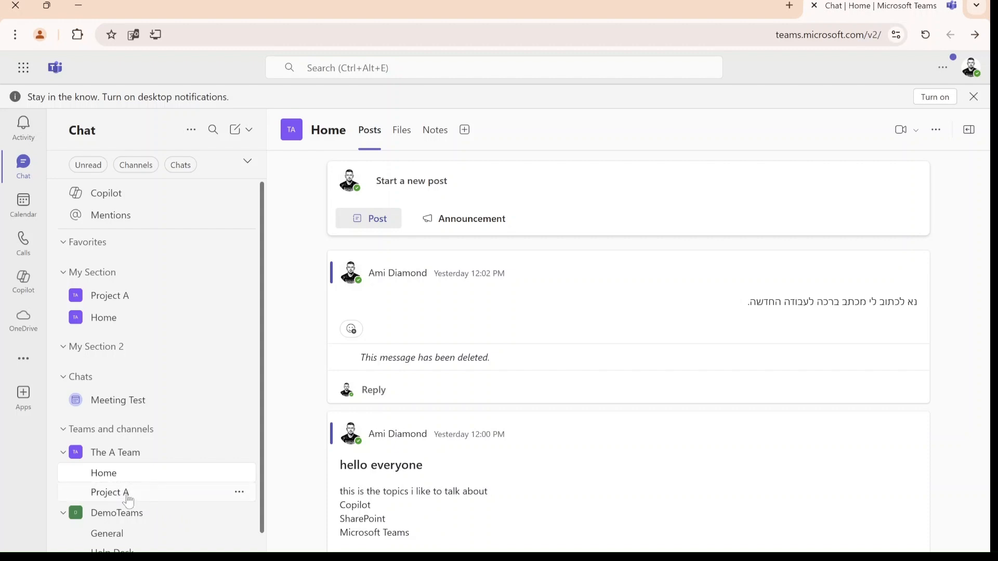
# Switch to the Project A channel and show its Files, an empty document folder.
pyautogui.click(109, 492)
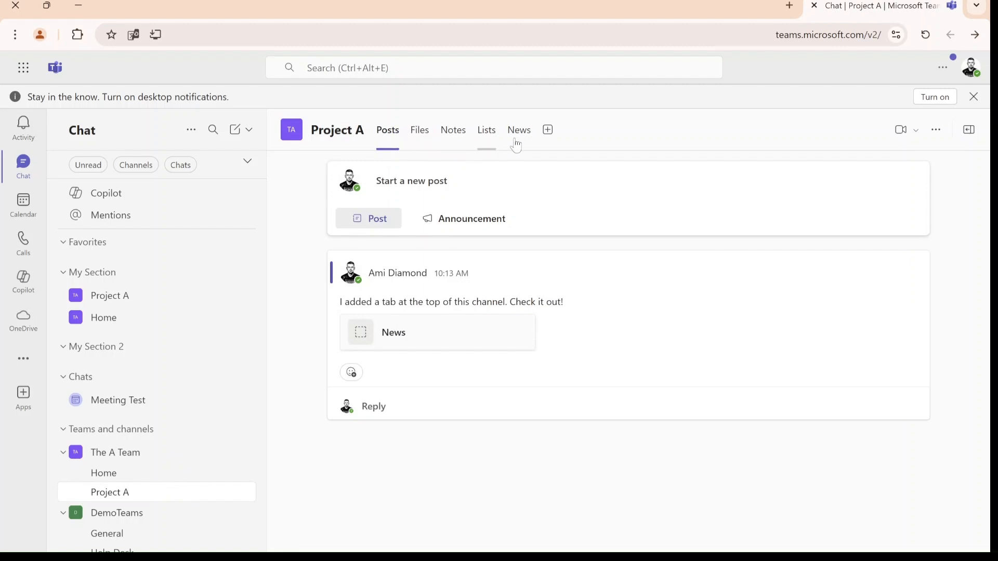
pyautogui.moveTo(419, 130)
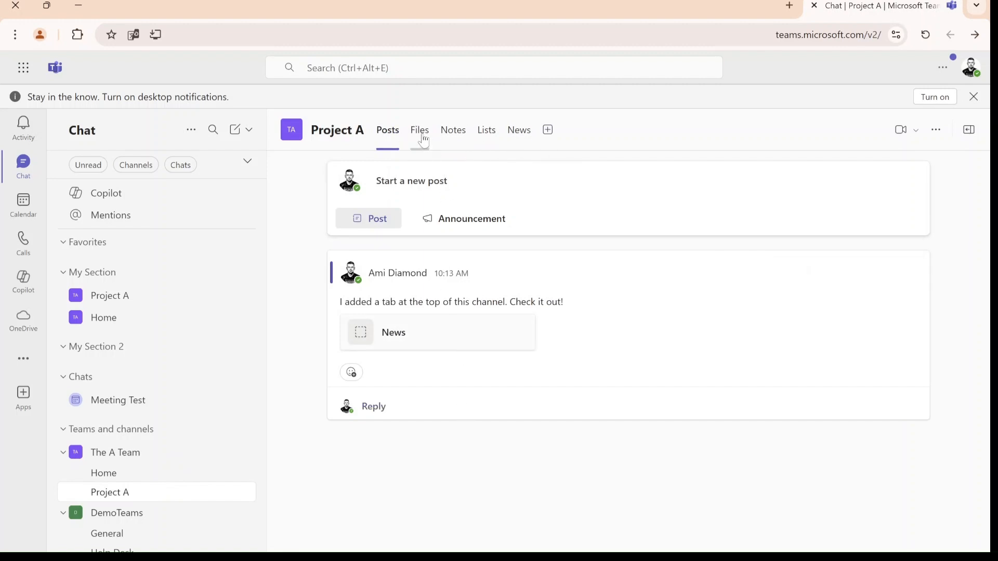
pyautogui.click(419, 130)
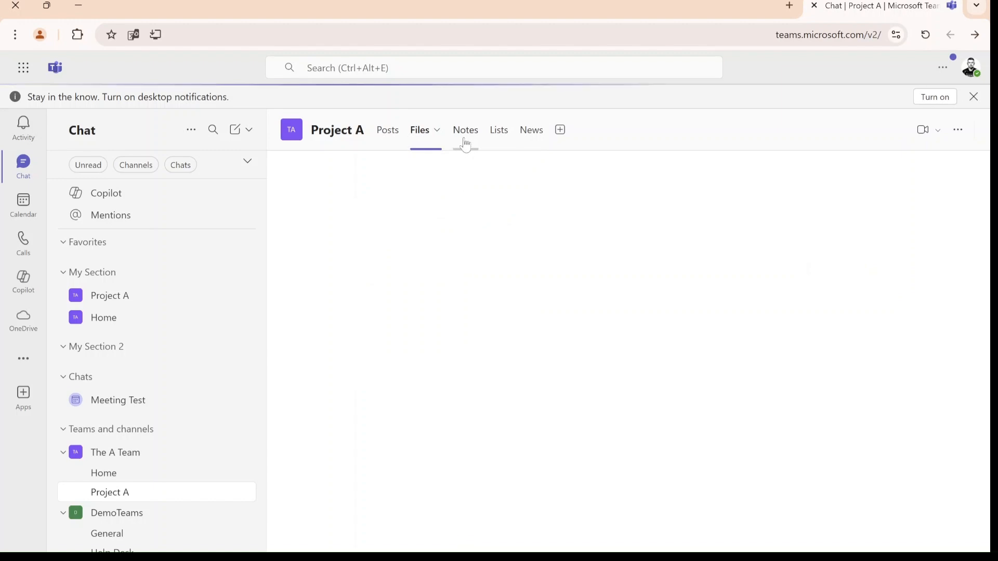
pyautogui.click(418, 130)
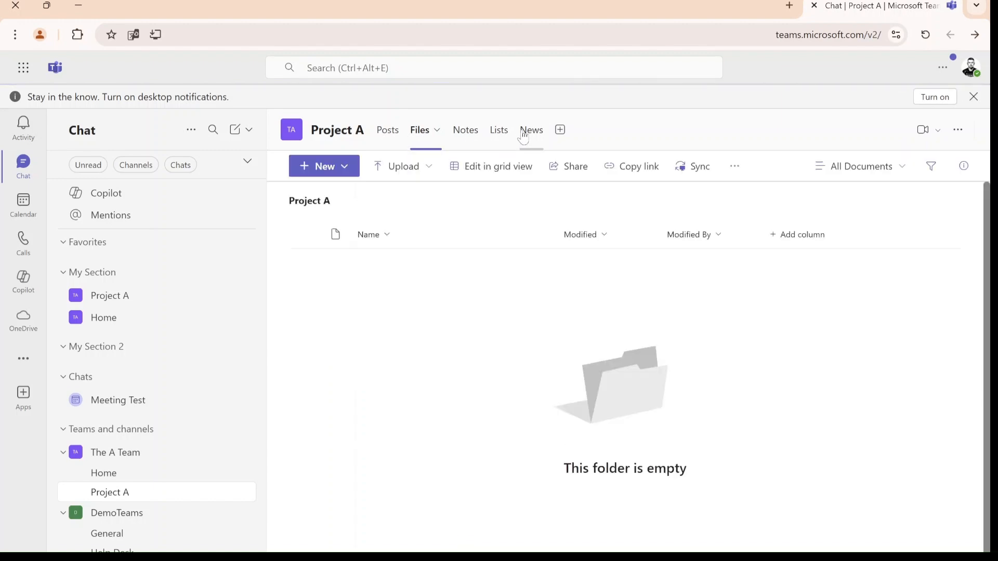
pyautogui.moveTo(501, 357)
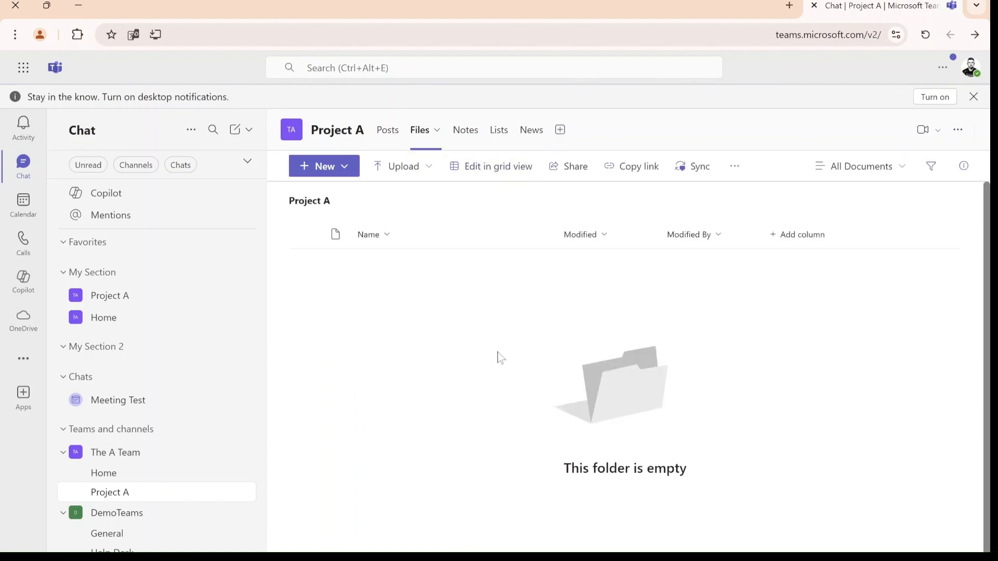
pyautogui.moveTo(587, 337)
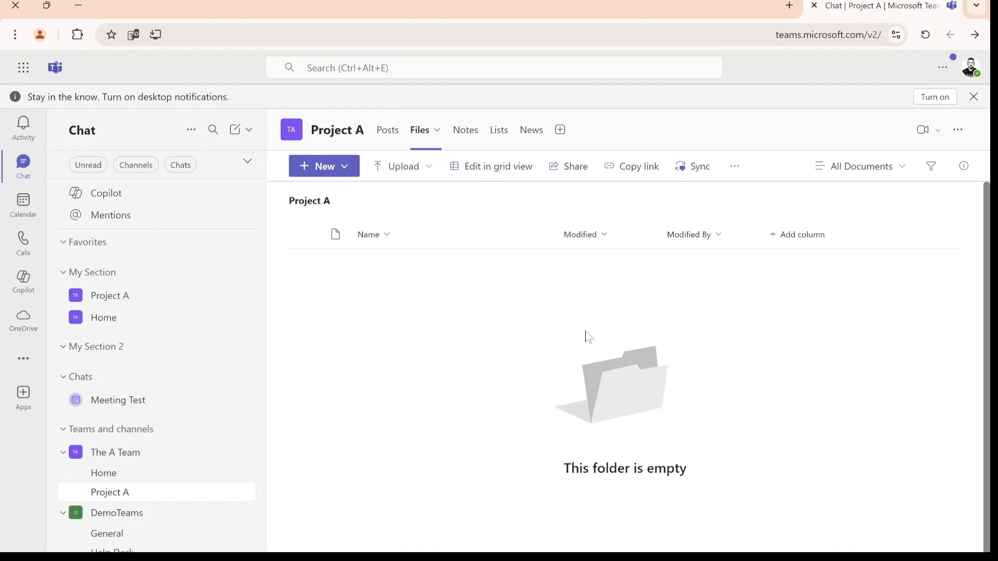
pyautogui.moveTo(559, 130)
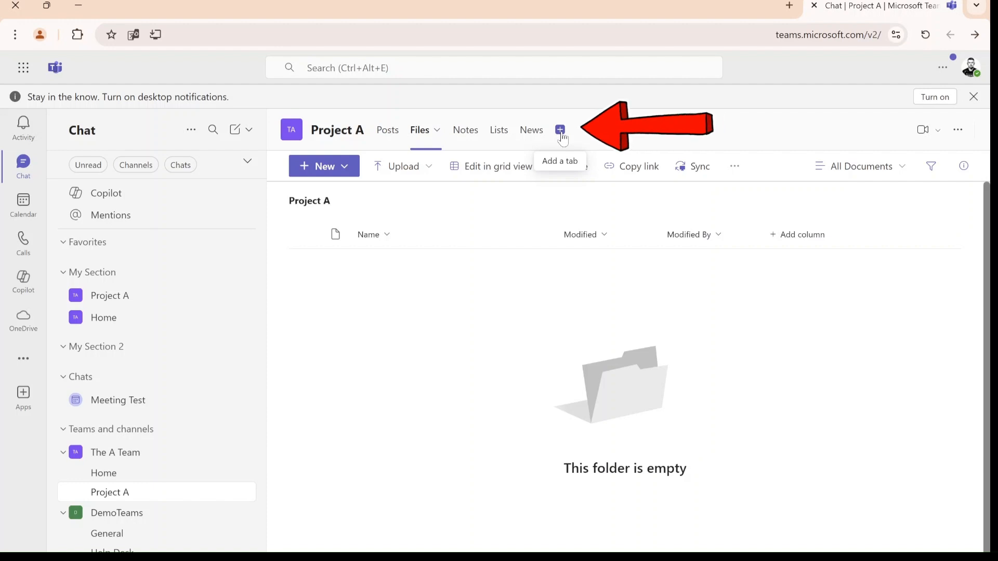
# Add a new tab to Project A, searching 'sh' and choosing the SharePoint app.
pyautogui.click(559, 130)
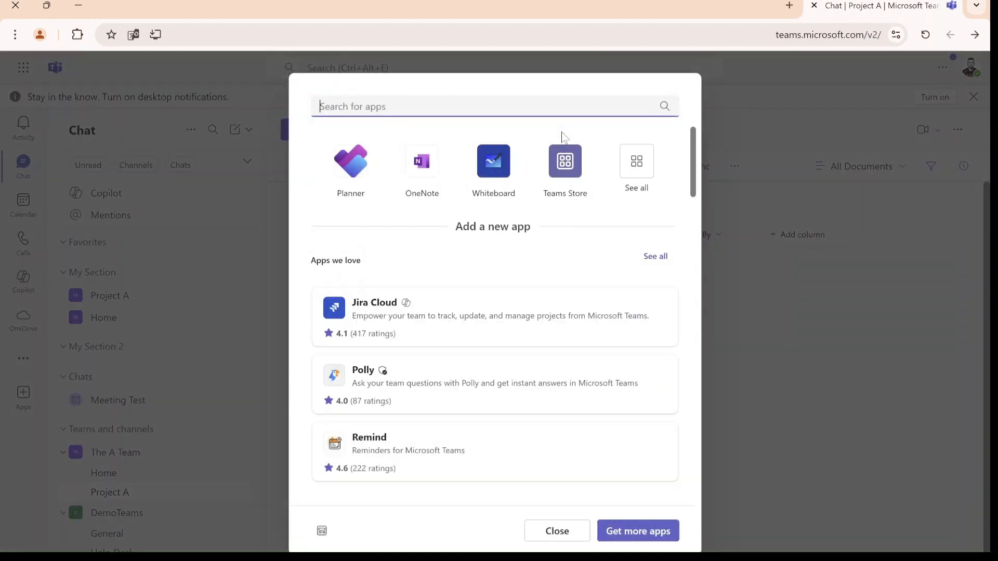
pyautogui.write('sh')
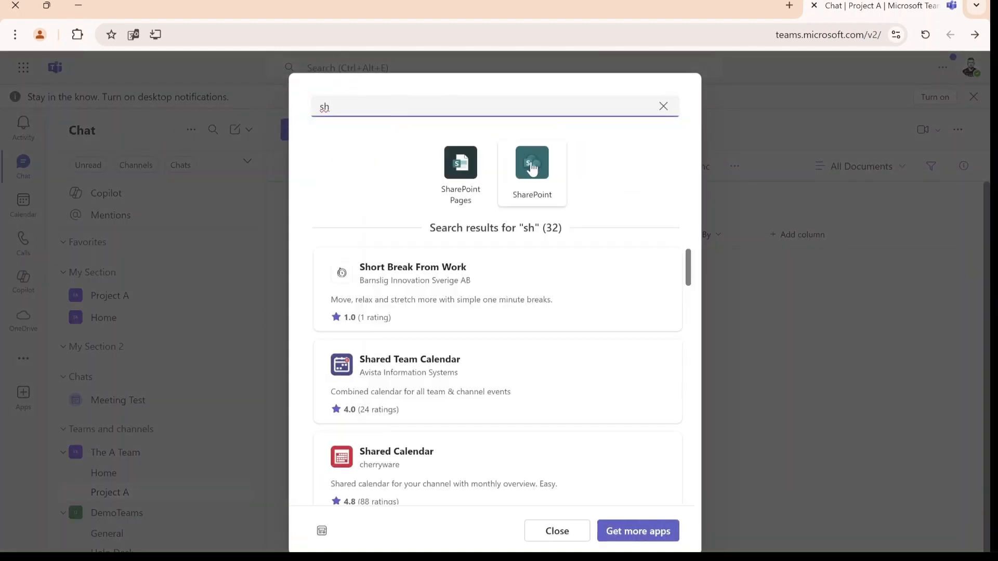
pyautogui.click(532, 164)
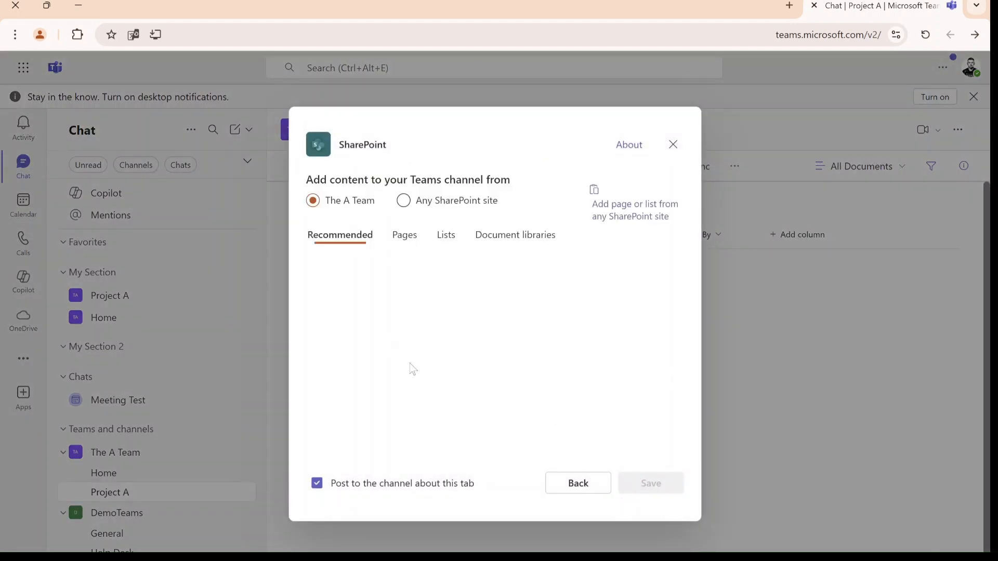
# Check Lists, switch to Pages, and pick The A Team's News page for the tab.
pyautogui.click(445, 235)
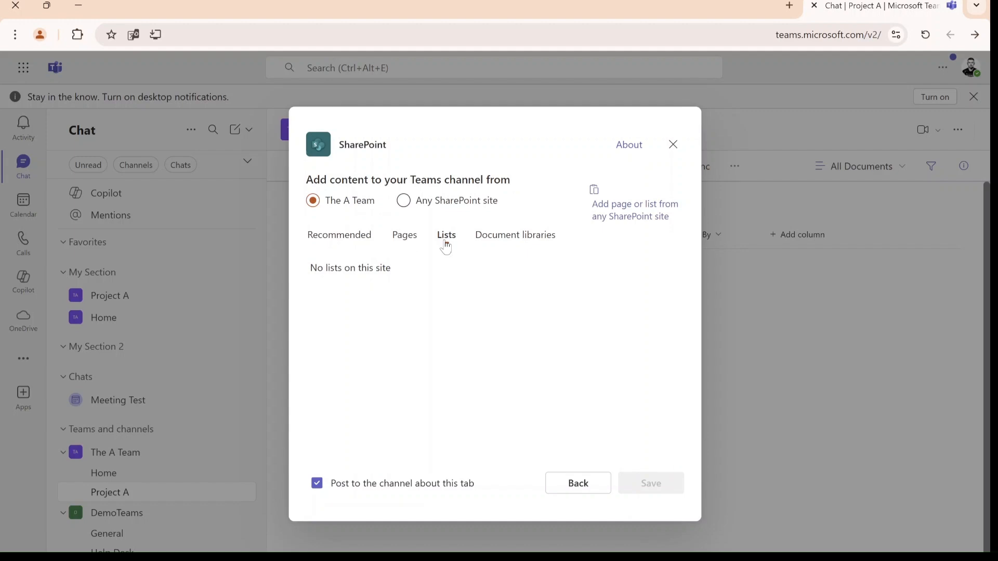
pyautogui.click(404, 234)
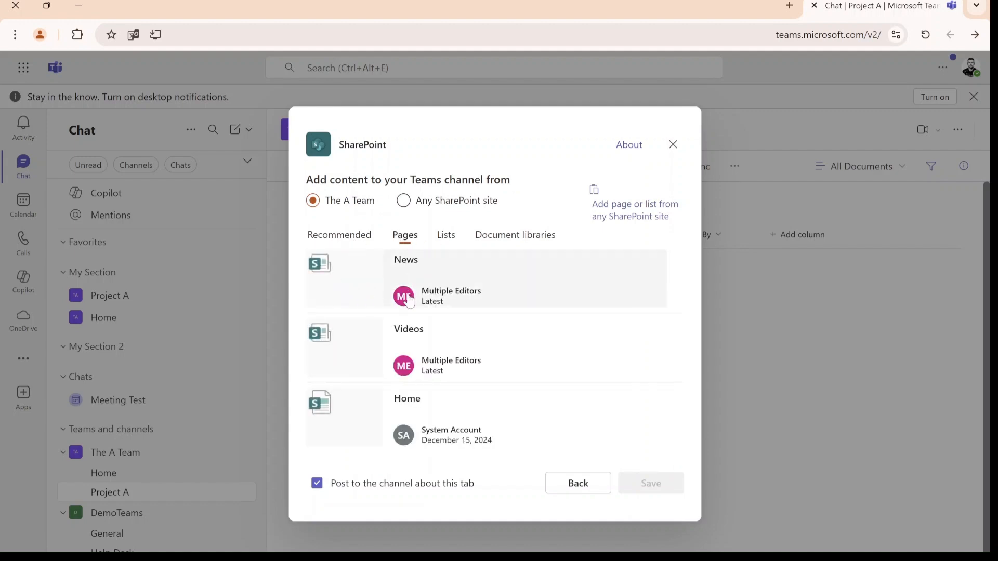
pyautogui.click(649, 483)
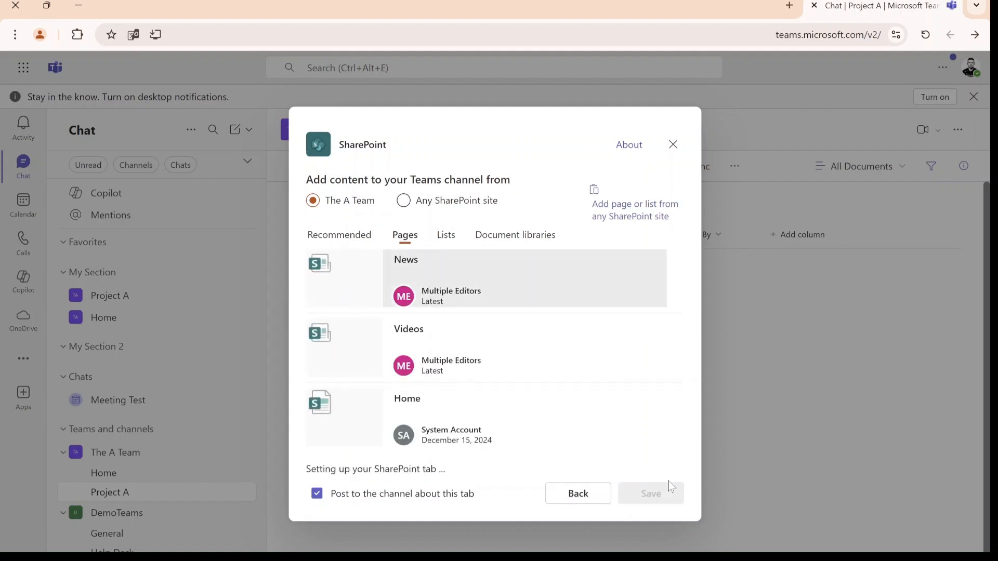
pyautogui.moveTo(783, 386)
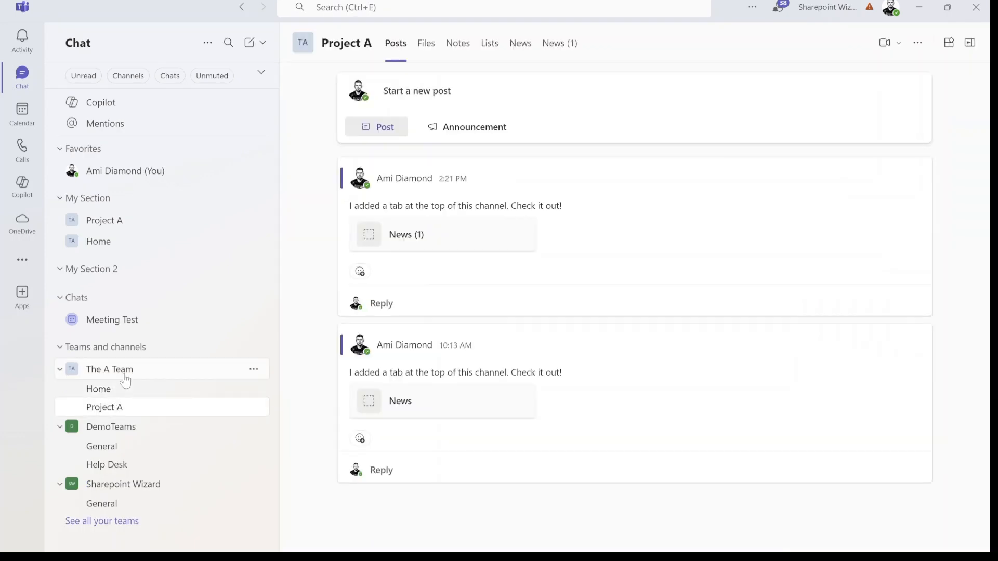
# Reopen Project A's posts, now showing the News (1) tab and its announcement post.
pyautogui.click(98, 389)
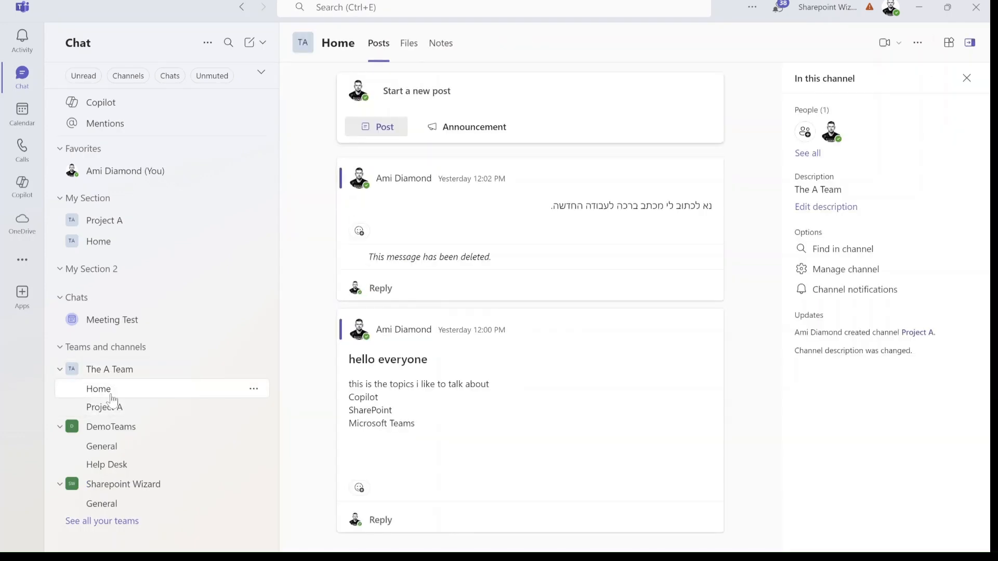
pyautogui.click(104, 406)
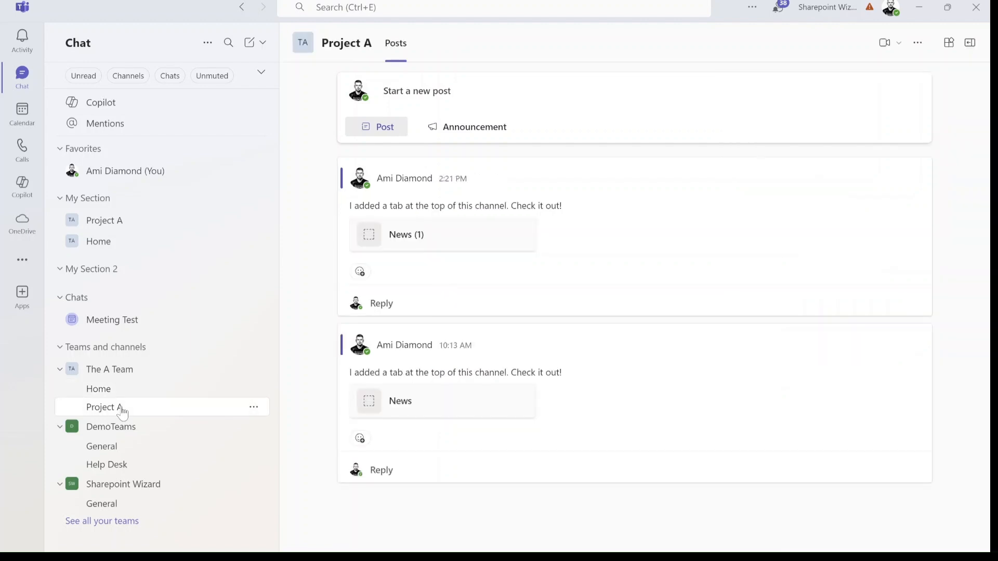
pyautogui.click(104, 407)
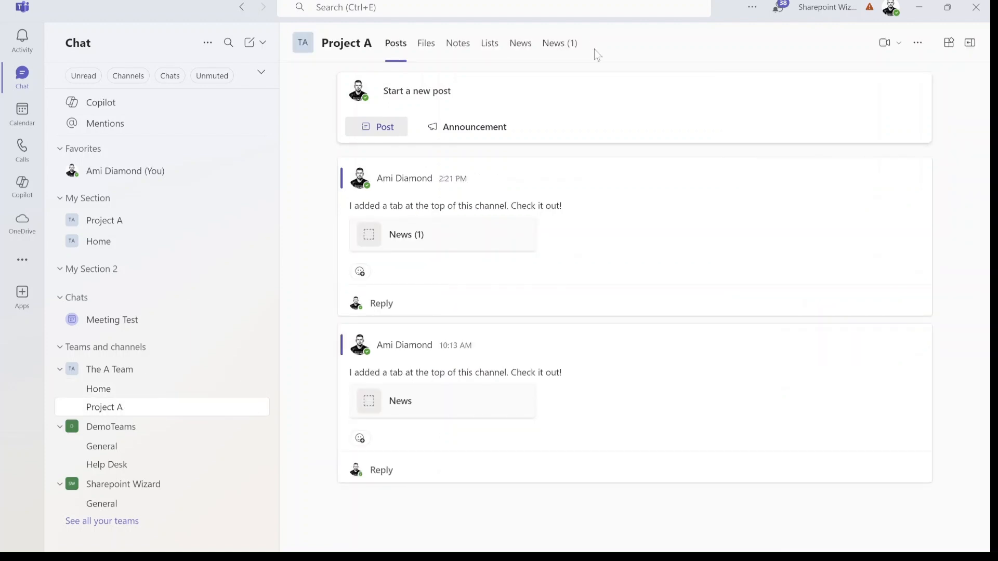
pyautogui.moveTo(610, 55)
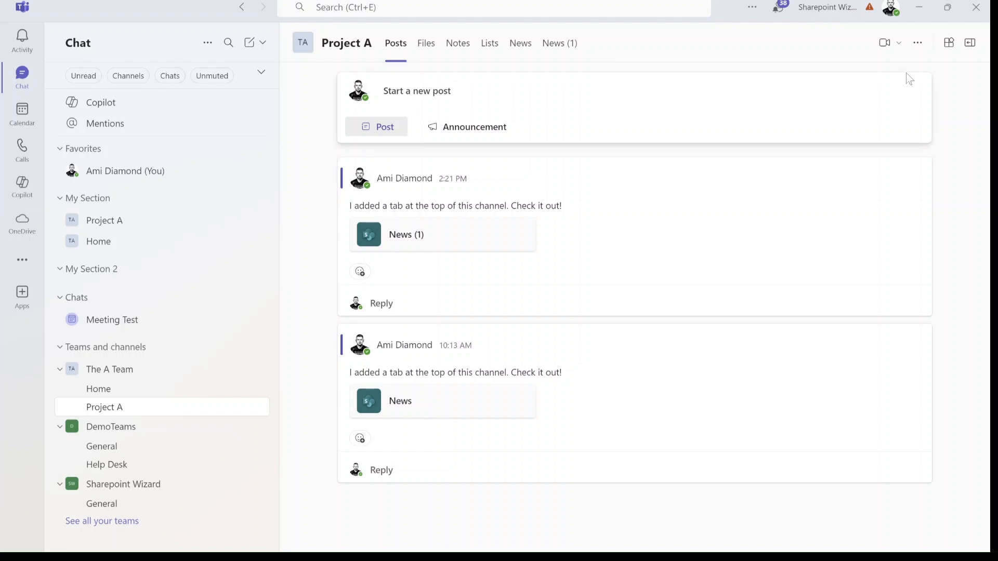
pyautogui.moveTo(948, 43)
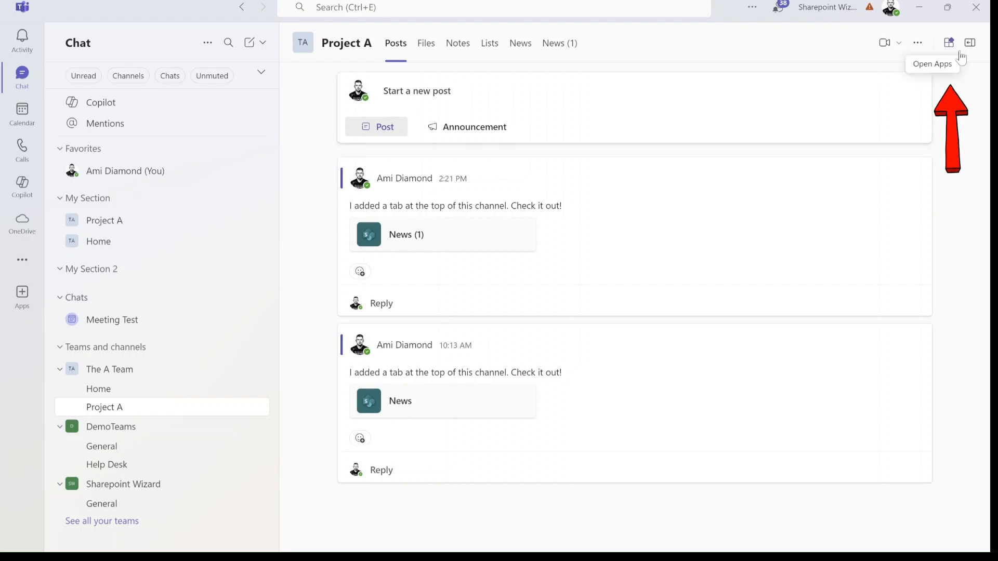
# From Open Apps, choose Lists and pin it as a tab in Project A.
pyautogui.click(948, 43)
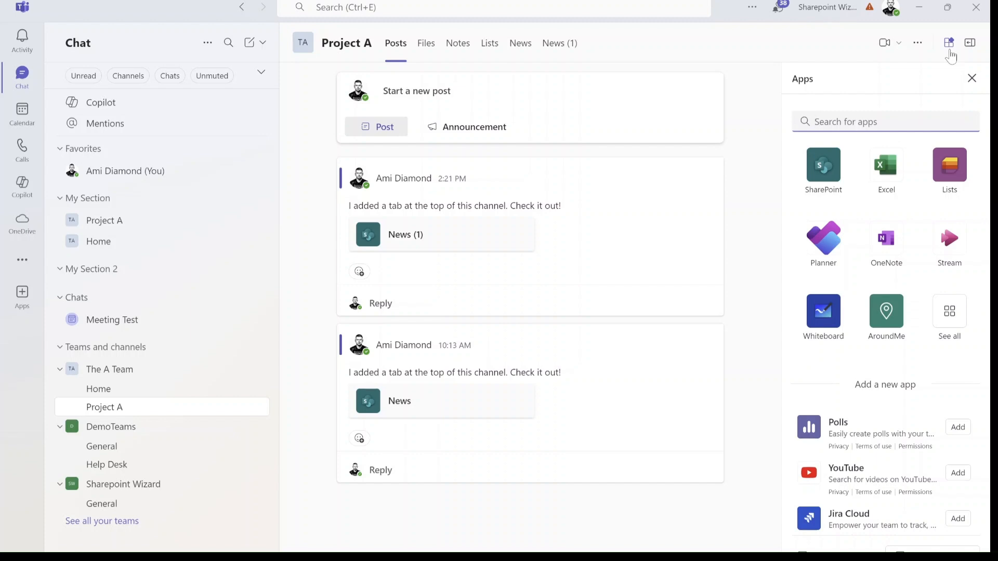
pyautogui.moveTo(949, 189)
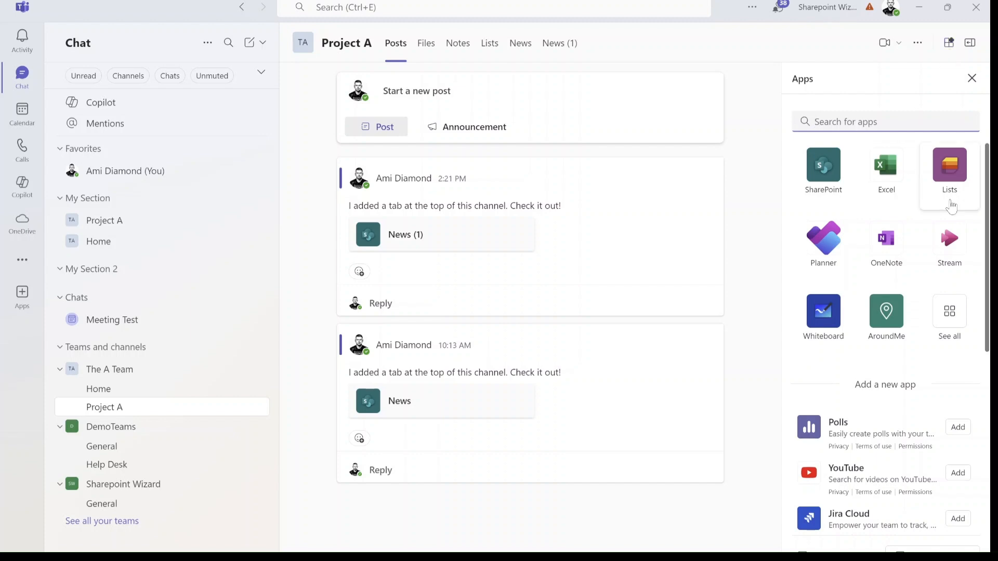
pyautogui.click(949, 167)
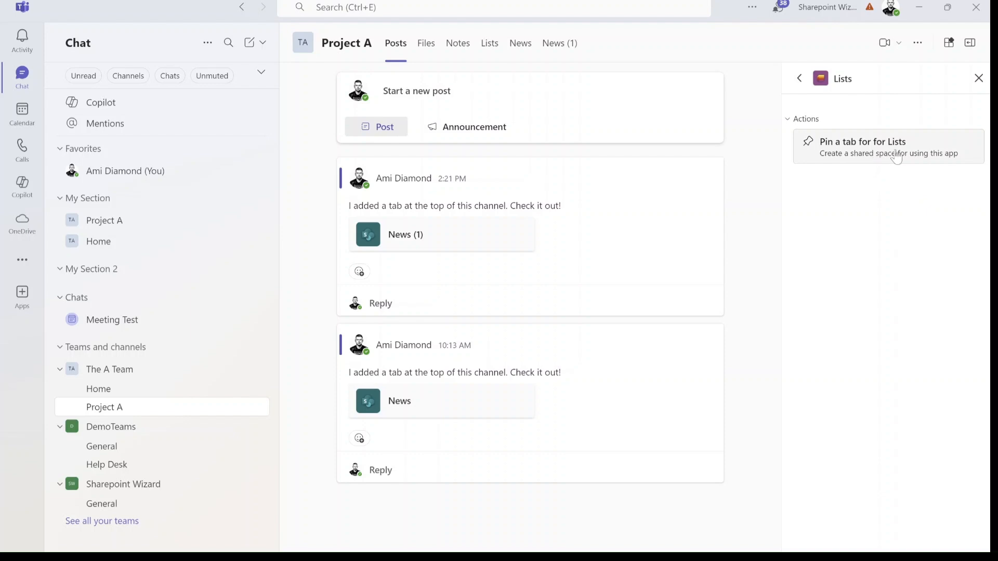
pyautogui.moveTo(866, 150)
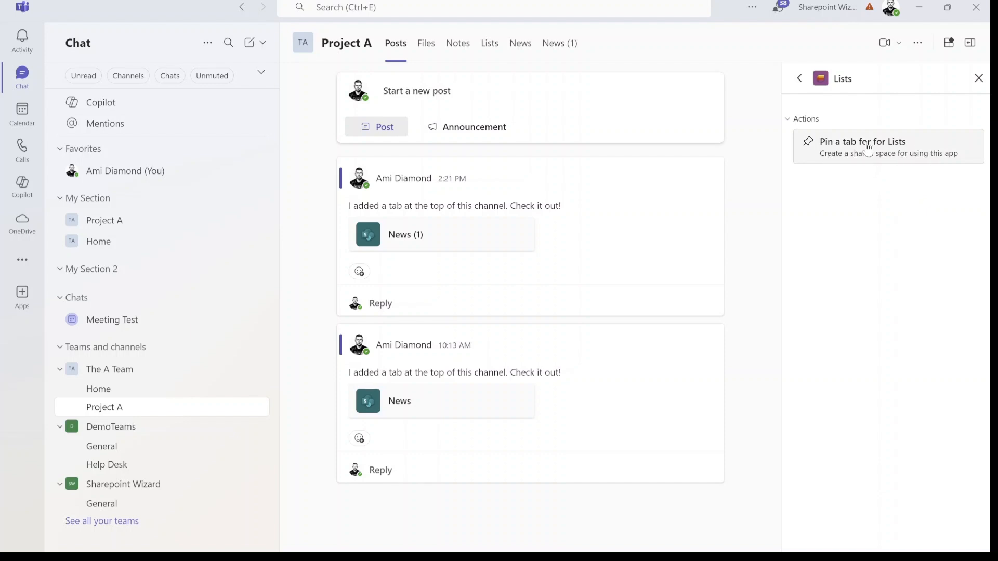
pyautogui.click(862, 141)
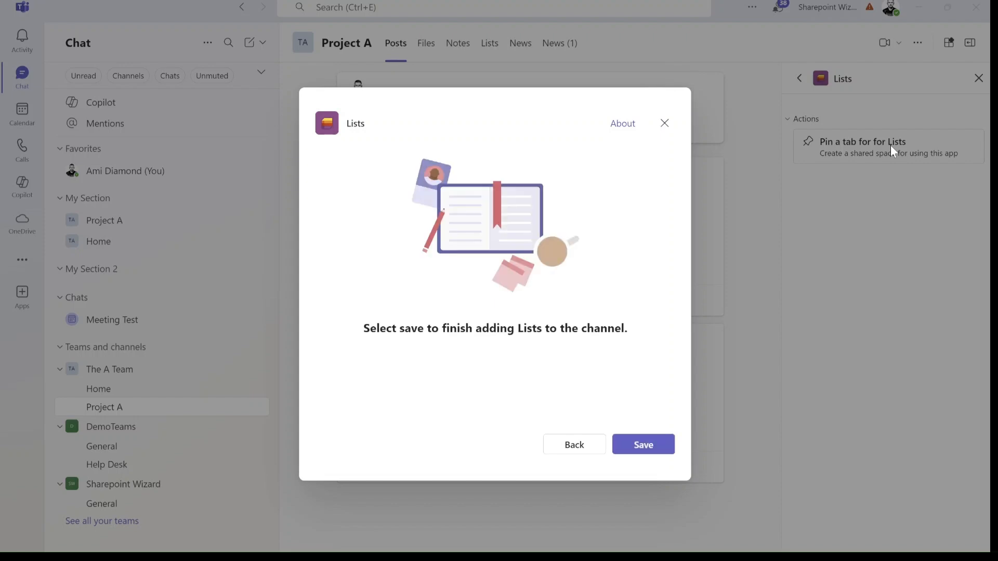
# Save the Lists tab so Lists (1) opens with its Welcome to Lists page.
pyautogui.click(642, 444)
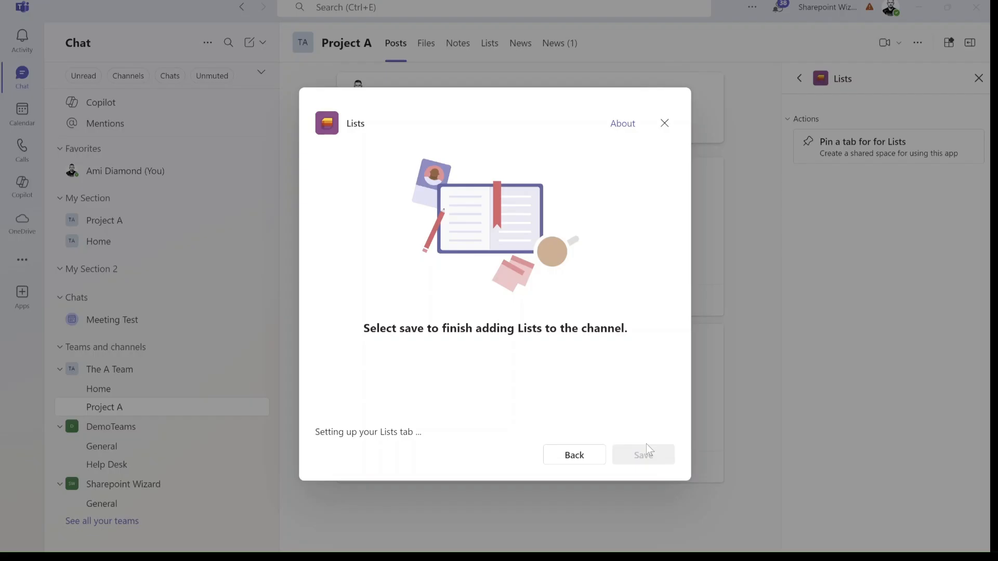
pyautogui.click(642, 455)
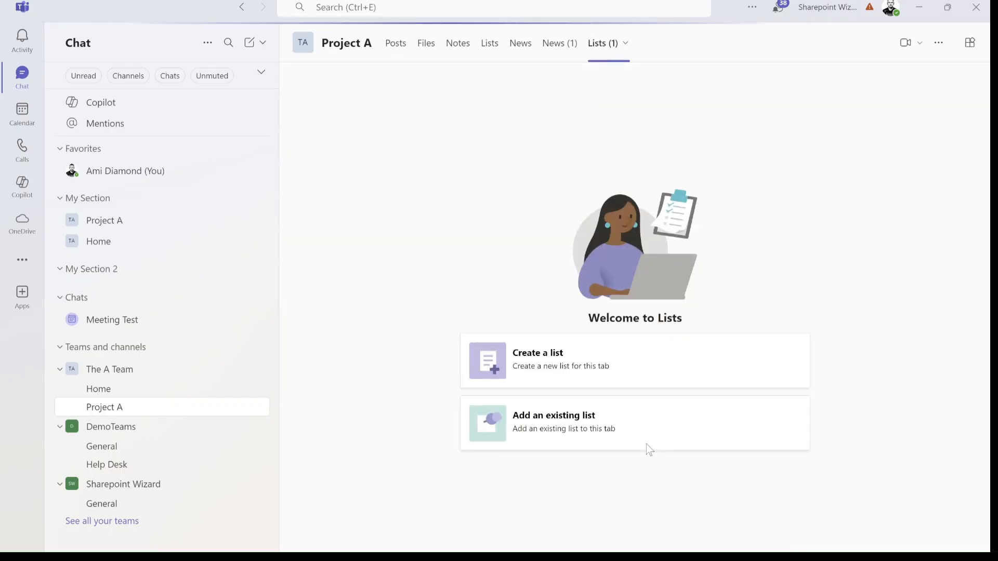
pyautogui.moveTo(601, 391)
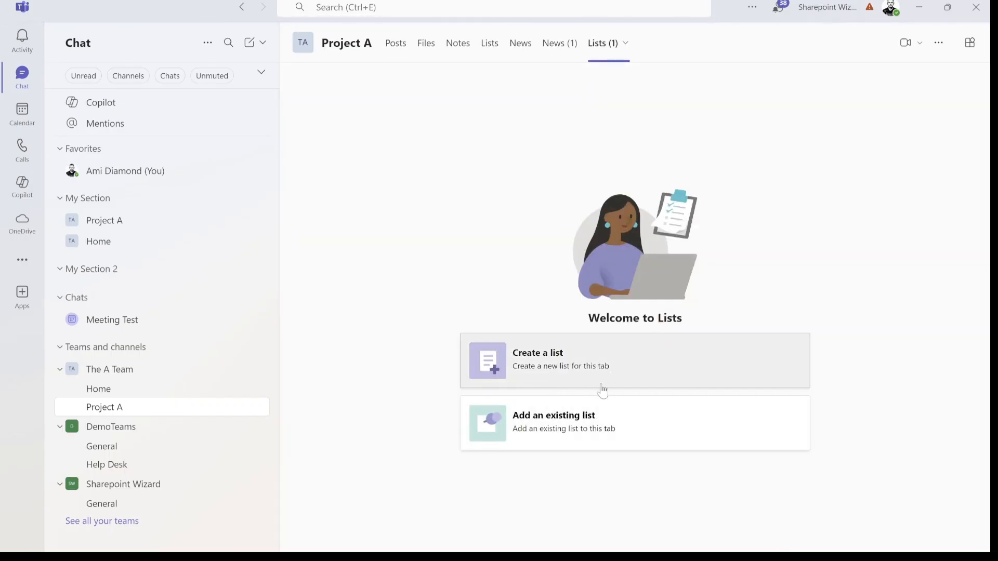
pyautogui.moveTo(643, 364)
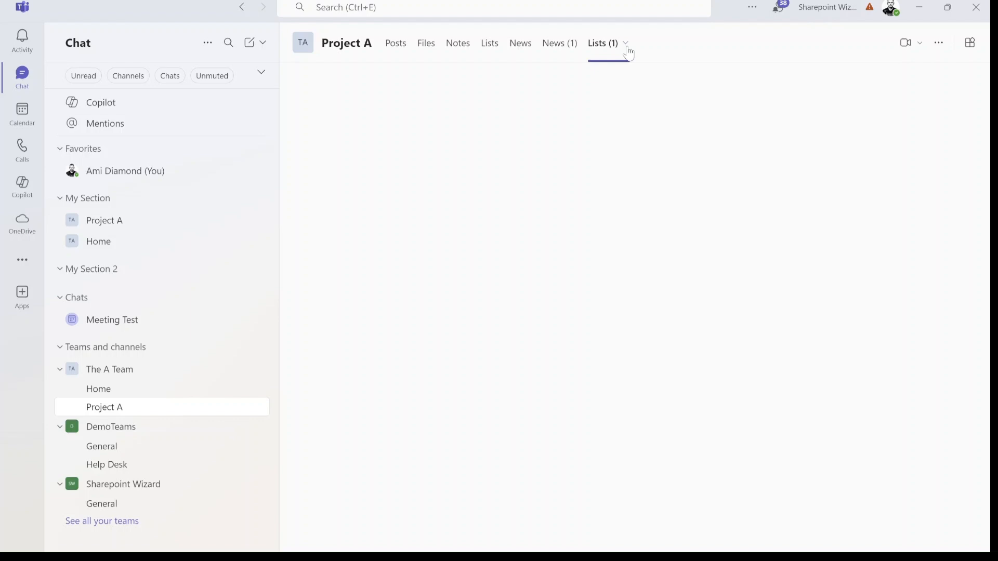
# Peek at the Lists (1) tab options and let the Create a list template page load.
pyautogui.click(625, 43)
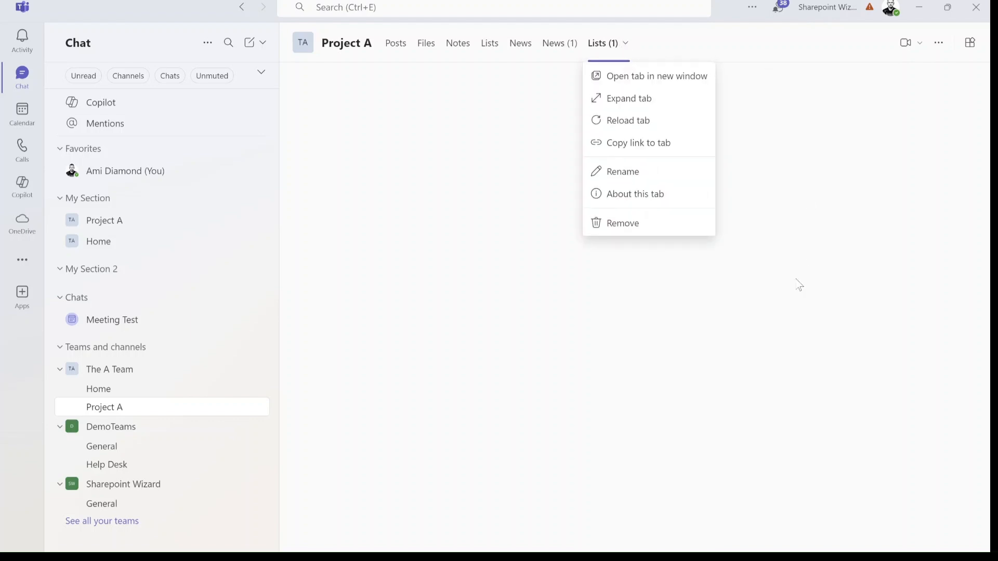
pyautogui.click(799, 285)
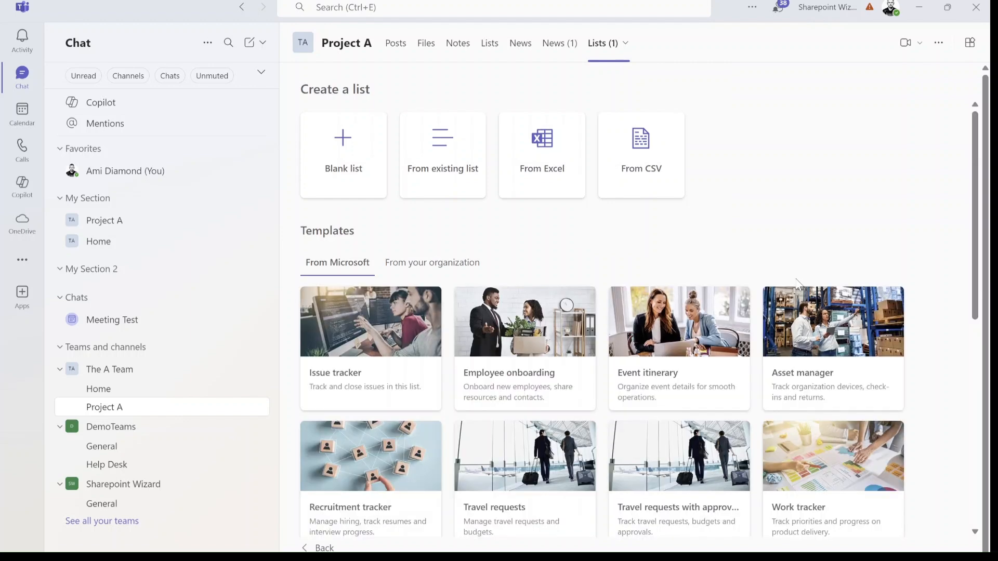
pyautogui.moveTo(707, 47)
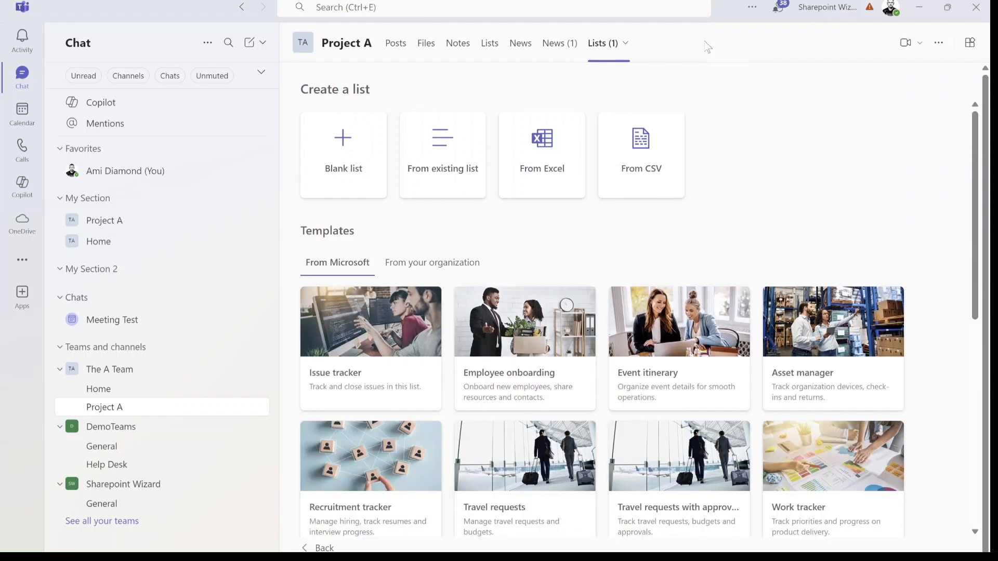
pyautogui.moveTo(877, 57)
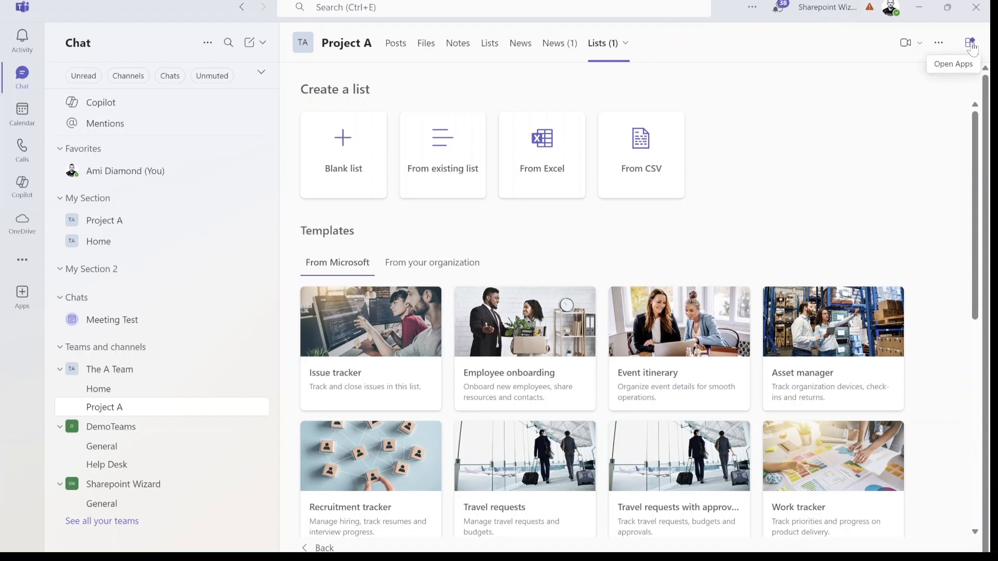
# Close the Apps pane and return to Project A's Posts alongside News (1) and Lists (1).
pyautogui.click(970, 43)
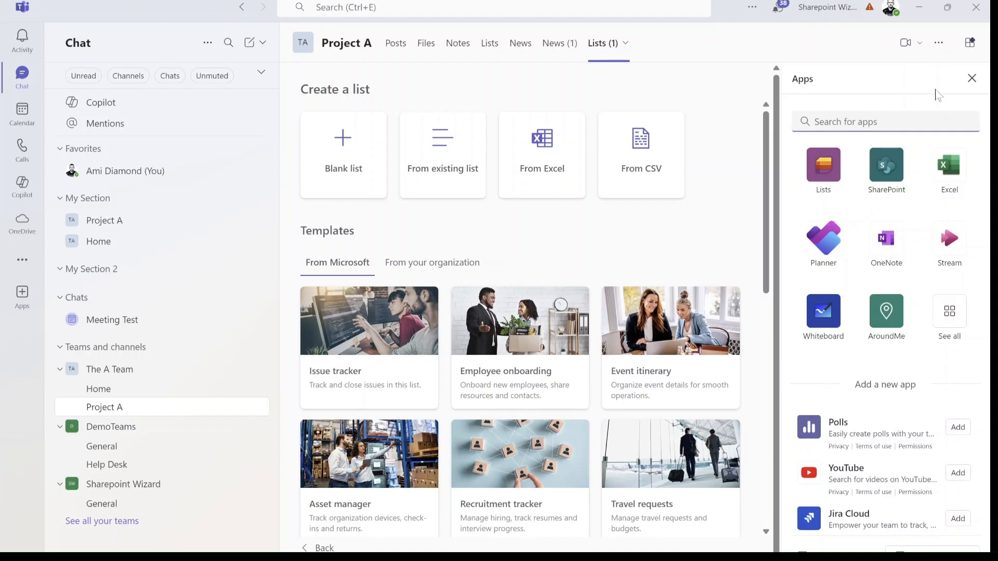
pyautogui.click(972, 78)
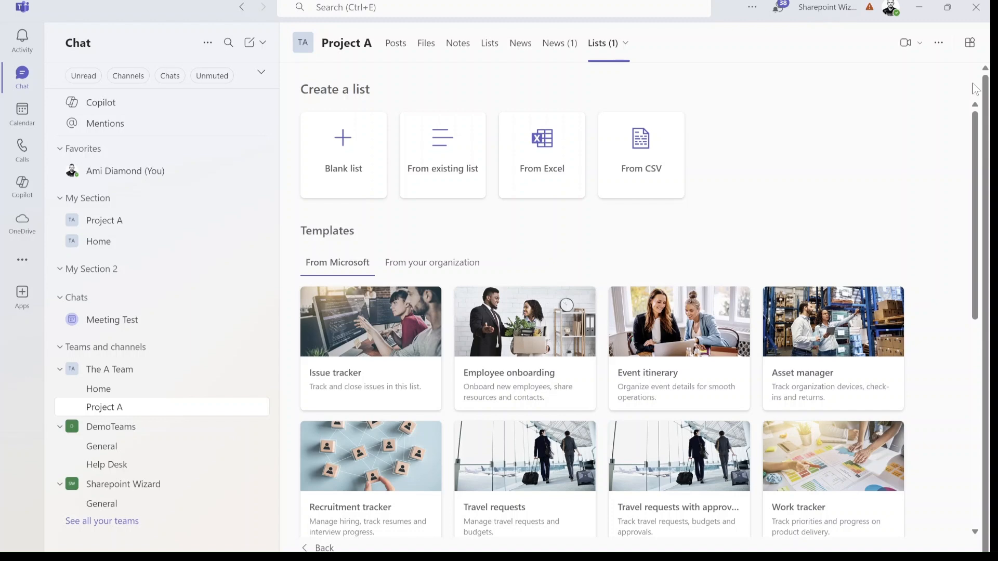
pyautogui.click(407, 42)
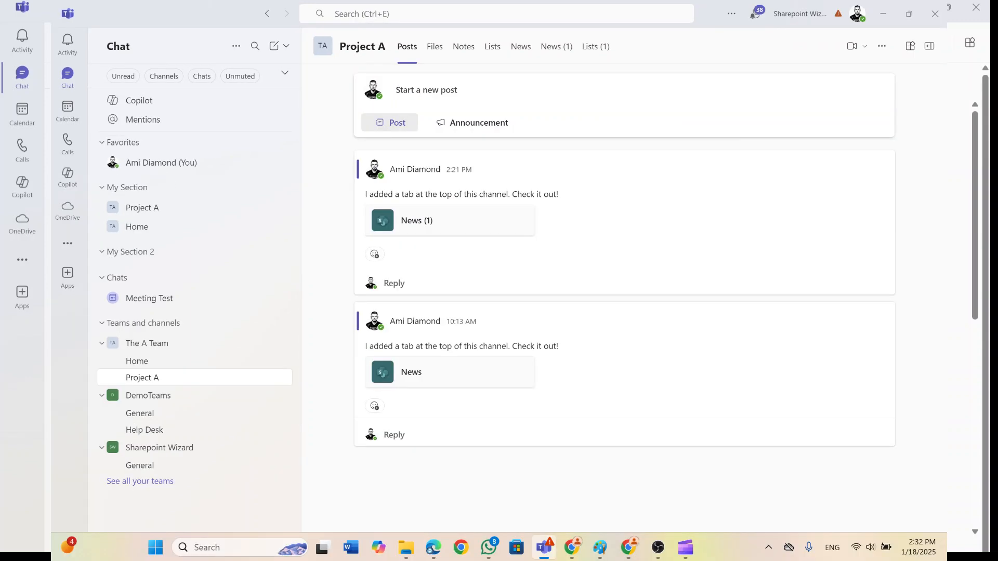